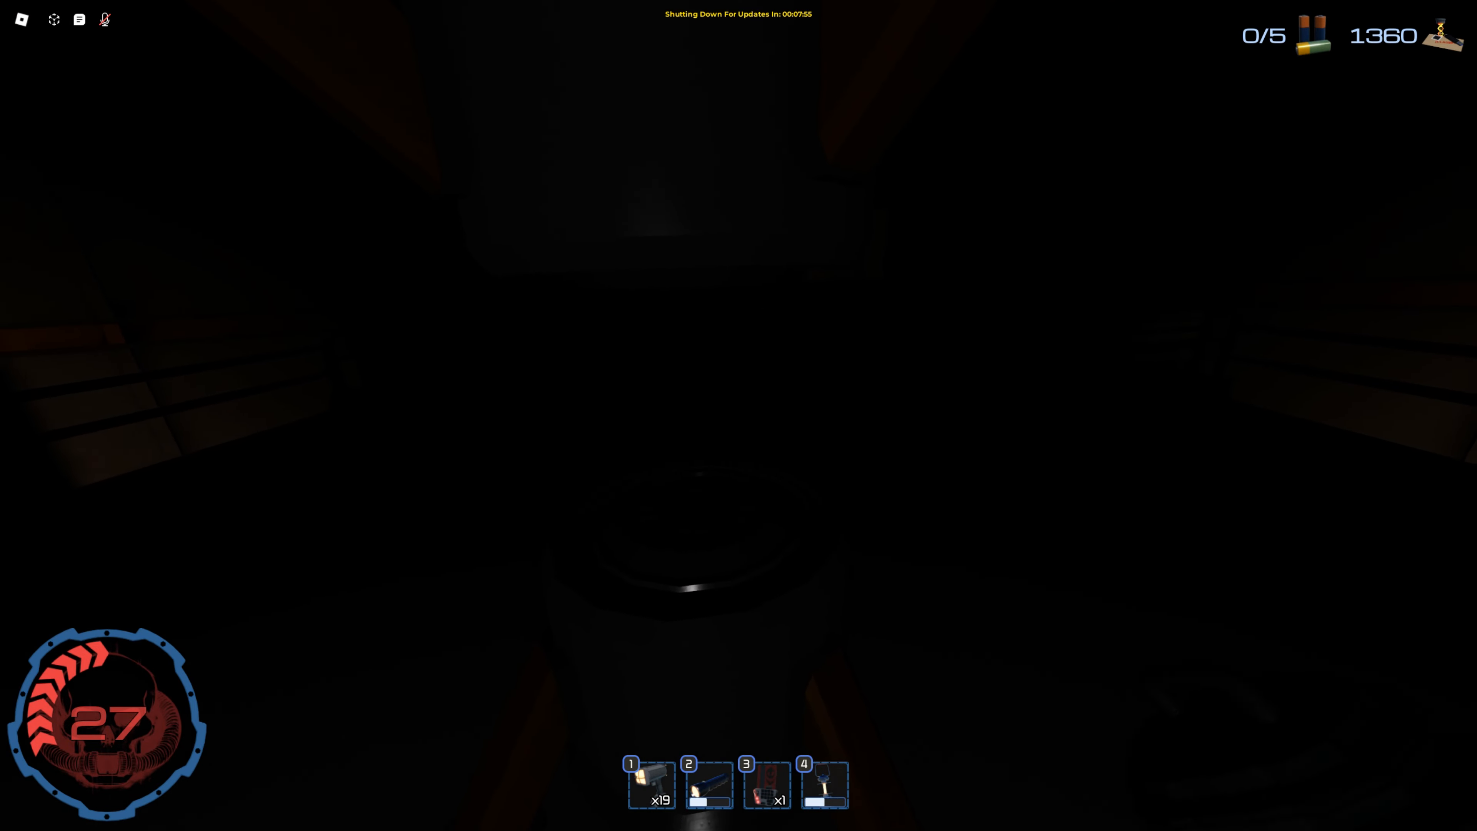
Hold the glowing orange device from hotbar slot 4 in the dark corridor.
{"action": "key", "text": "4"}
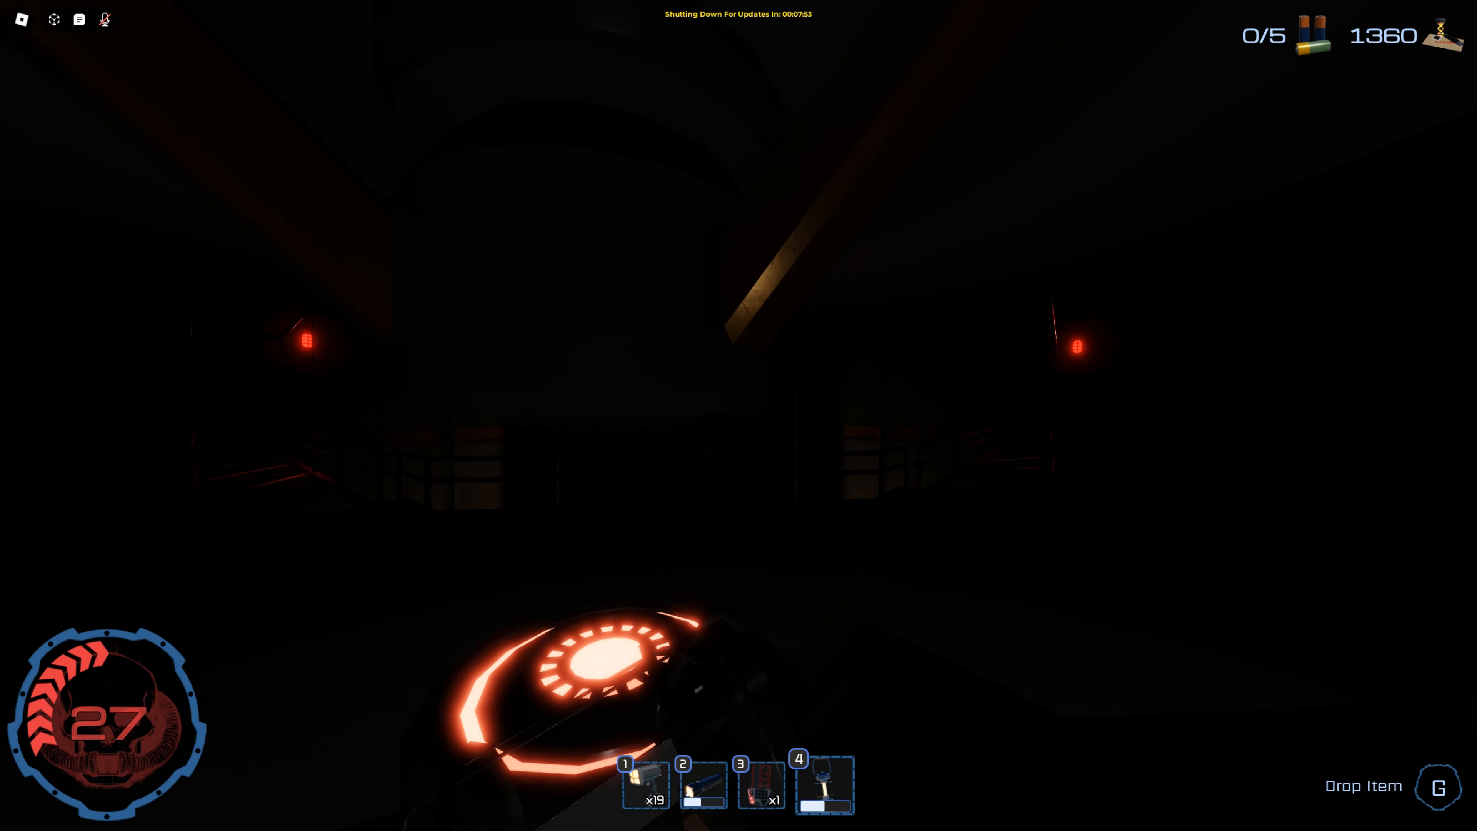